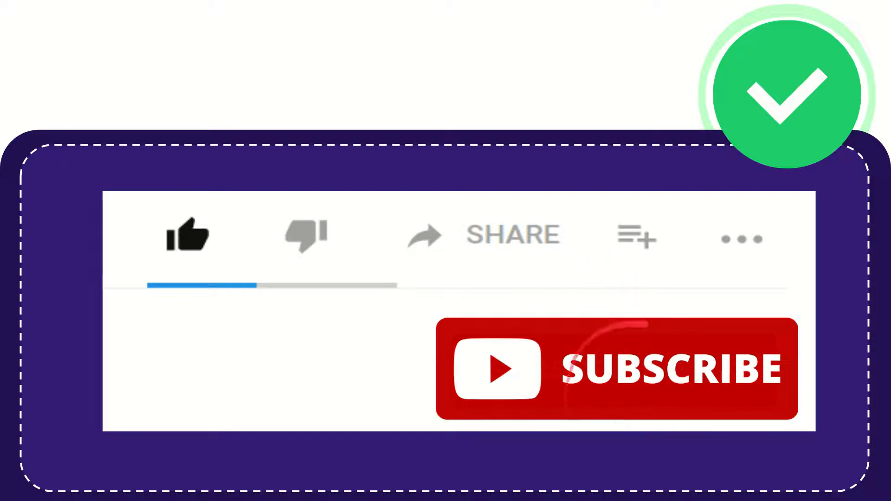
left_click(188, 236)
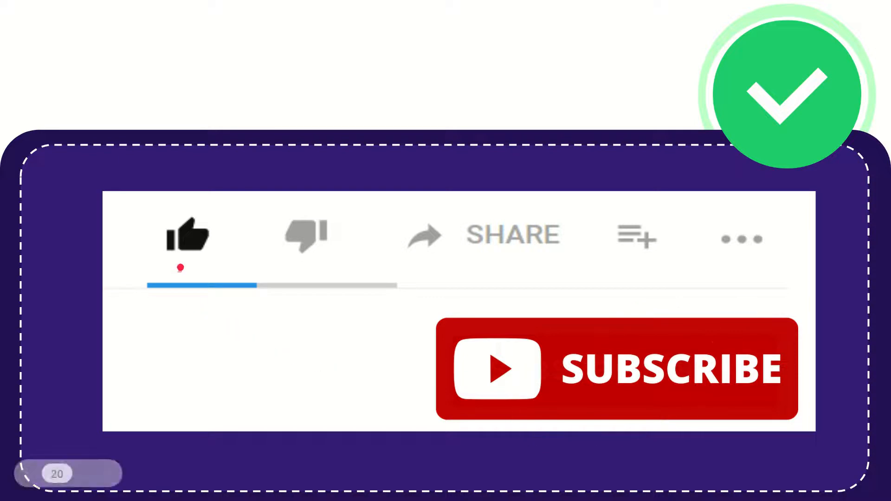